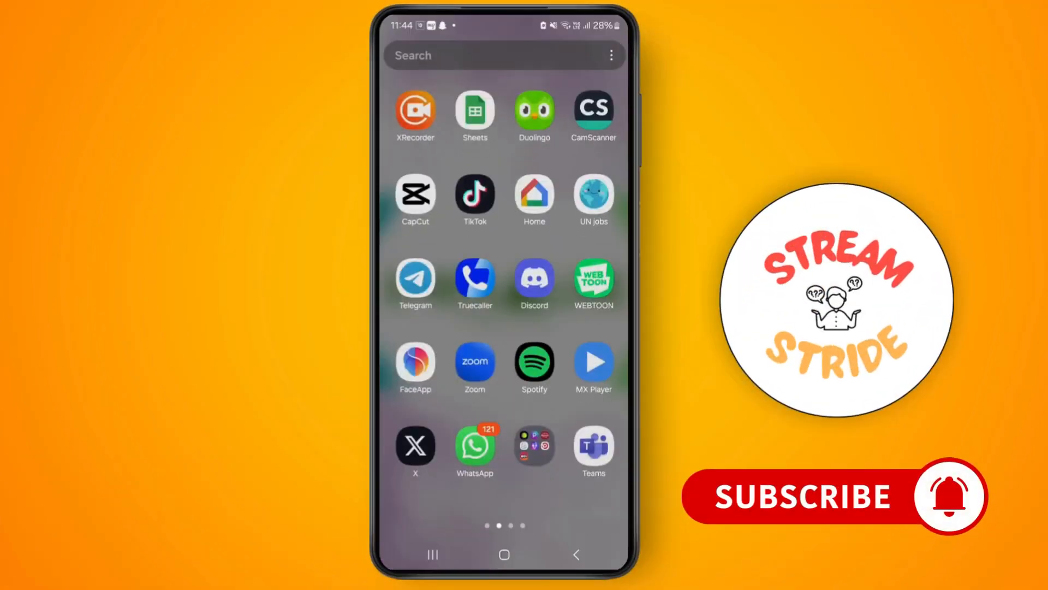
Step: Launch Google Docs from the app search, landing on the untitled document with the table
click(469, 55)
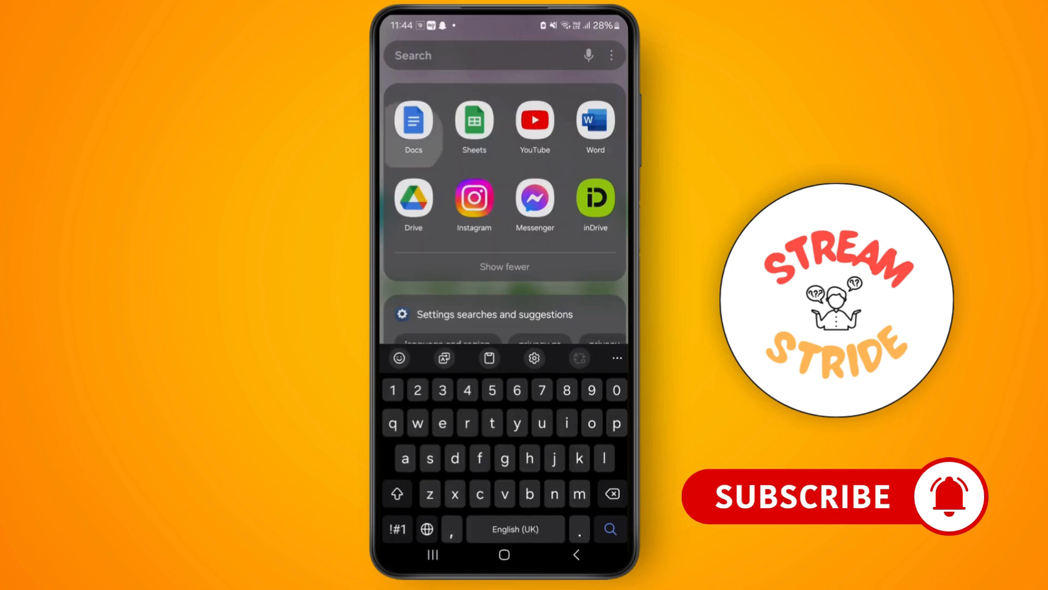
click(412, 122)
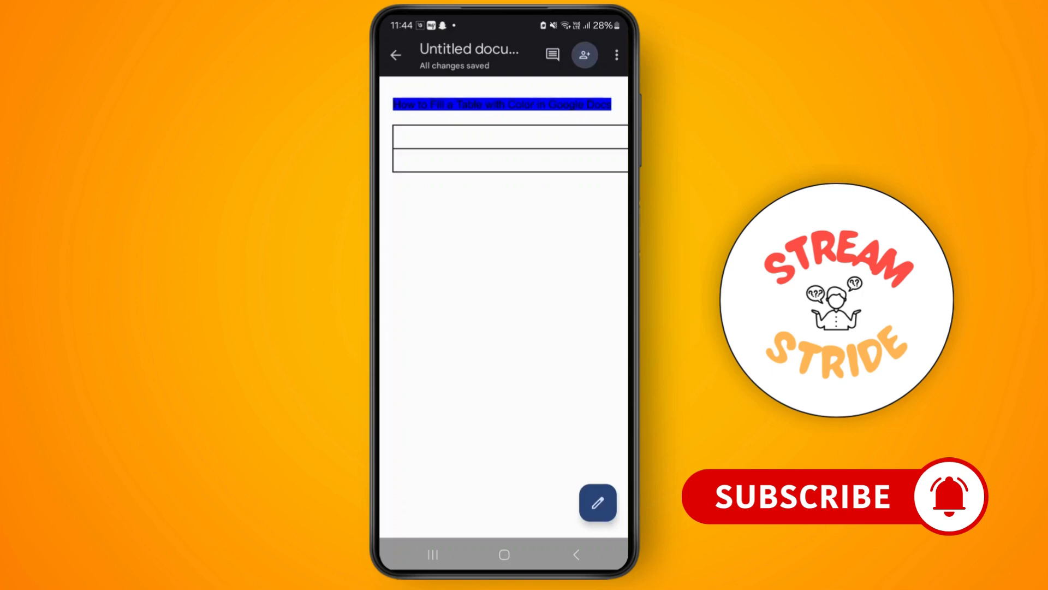
Step: Enter edit mode, select both table rows, and bring up the Format panel for them
click(597, 503)
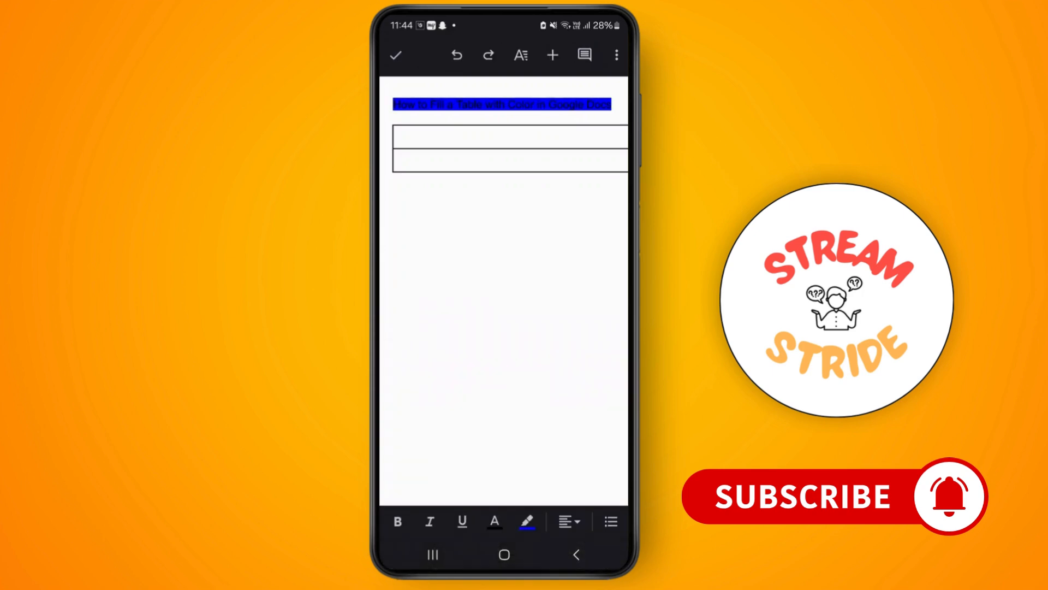
click(501, 103)
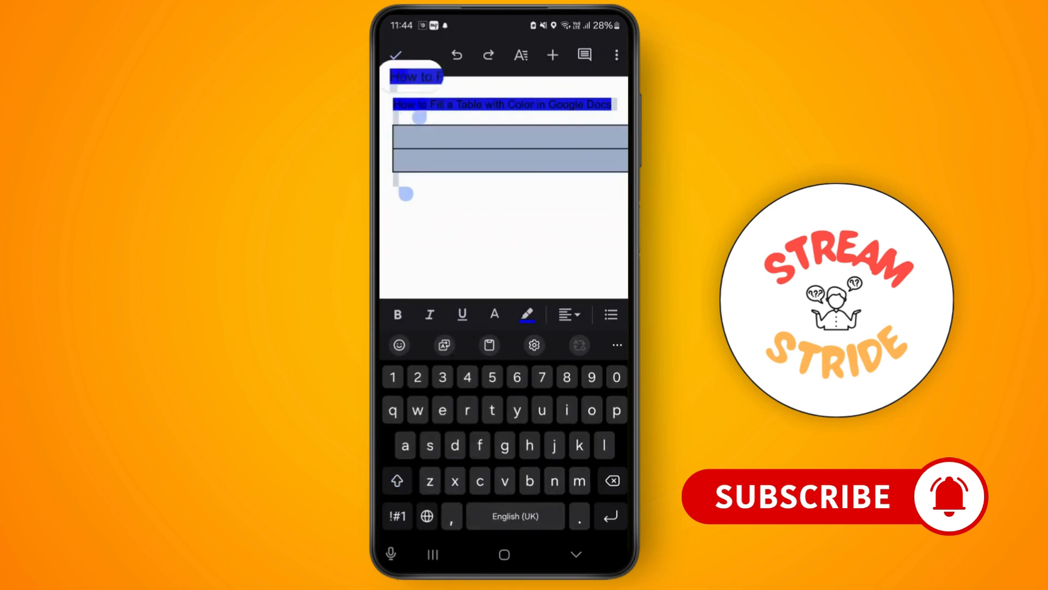
click(503, 148)
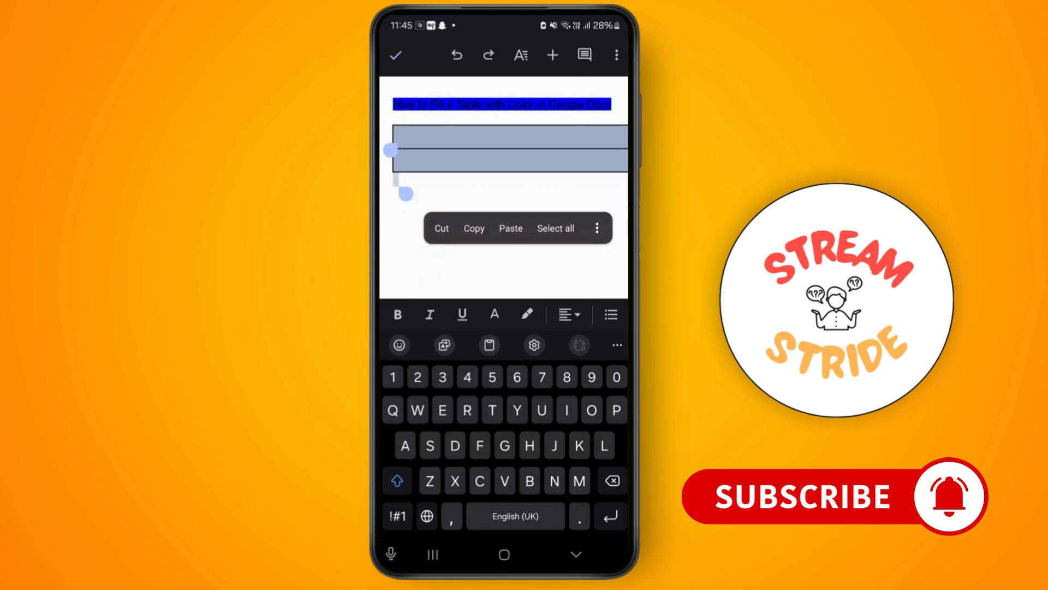
click(520, 54)
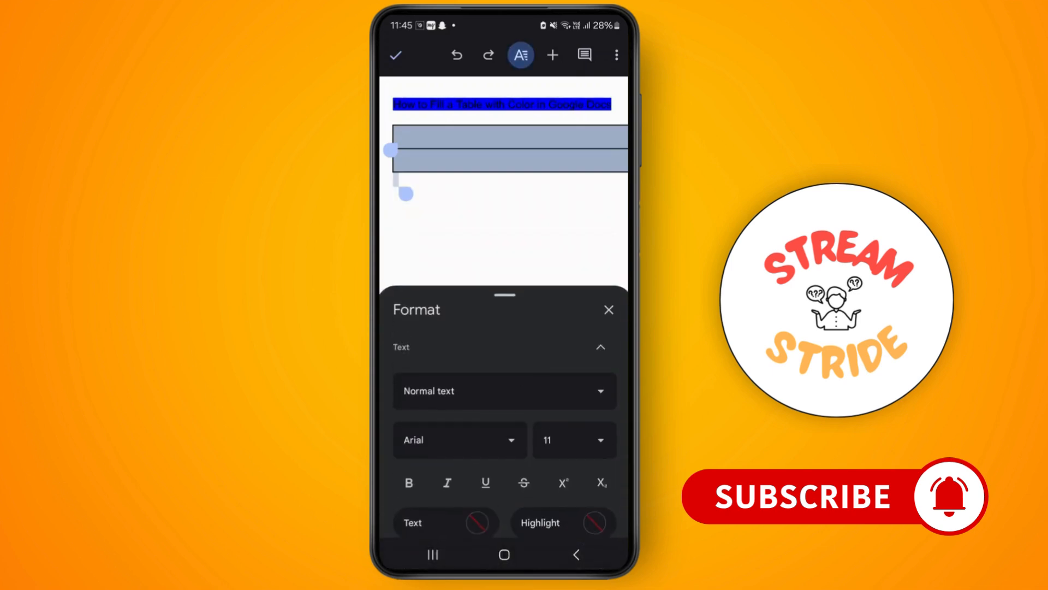
Step: Set a light green highlight colour on the selected rows and close the Format panel
scroll(up, 3)
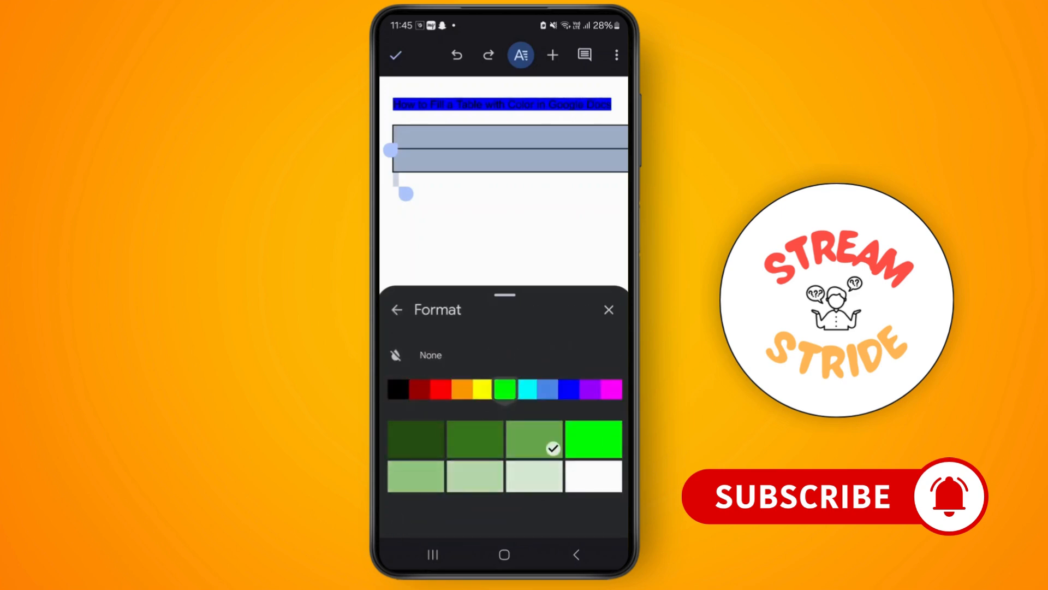
click(396, 309)
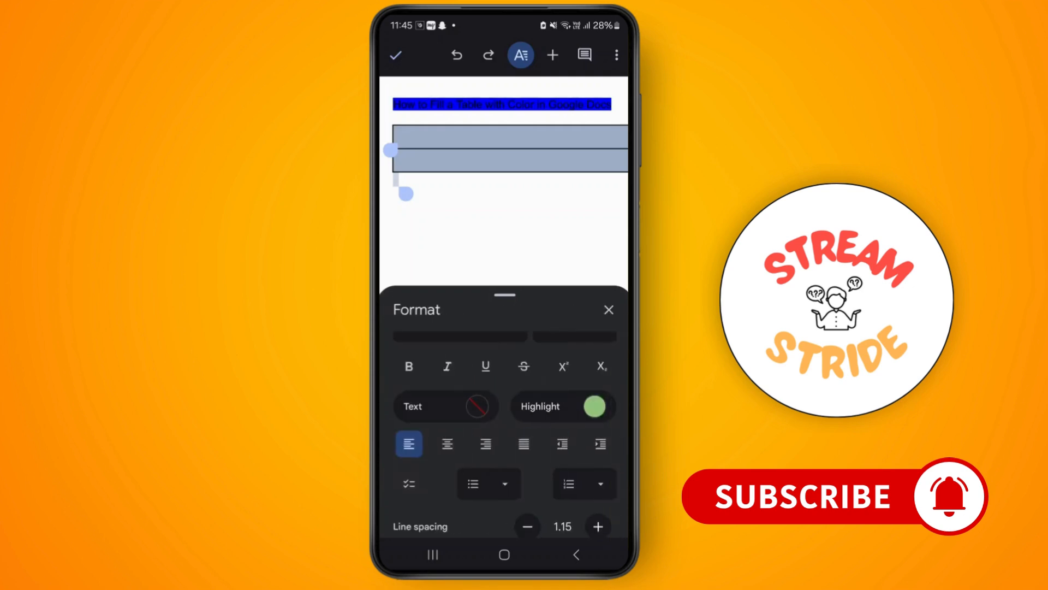
click(608, 309)
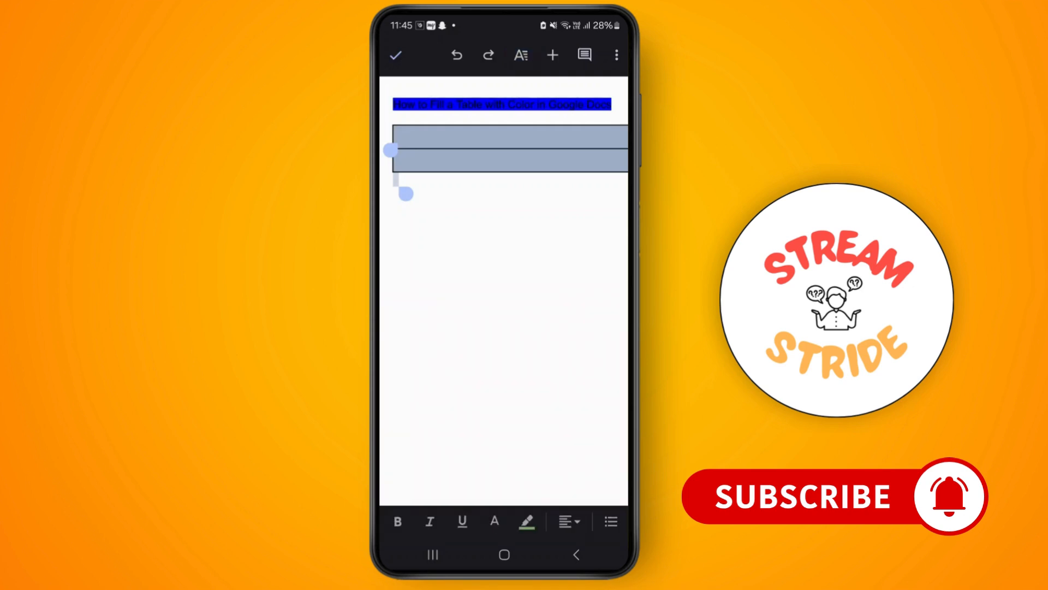
Step: Set the table's text colour to bright green from the Format panel
click(508, 151)
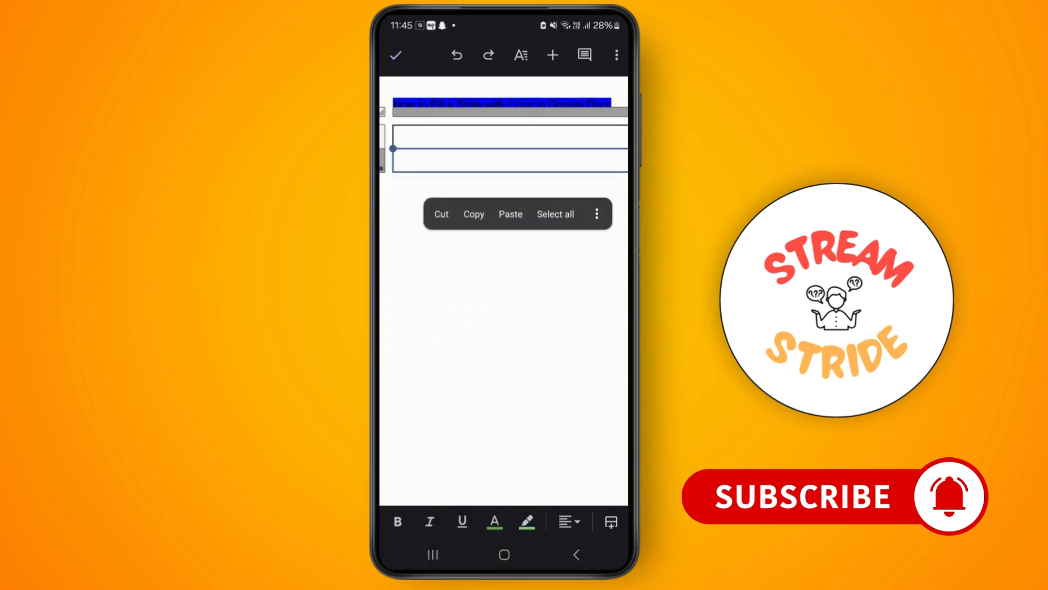
click(521, 54)
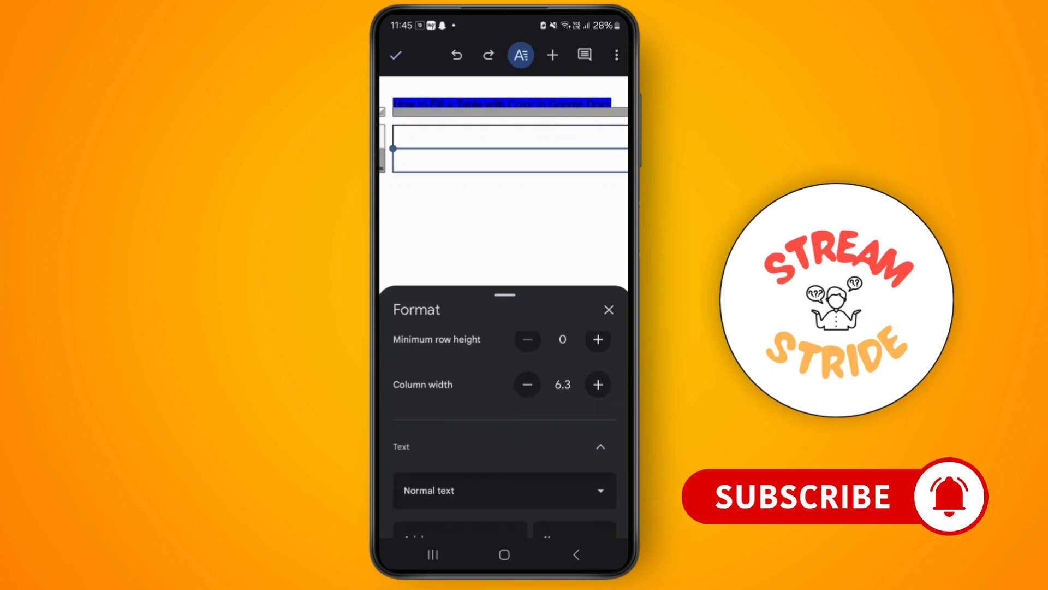
scroll(up, 3)
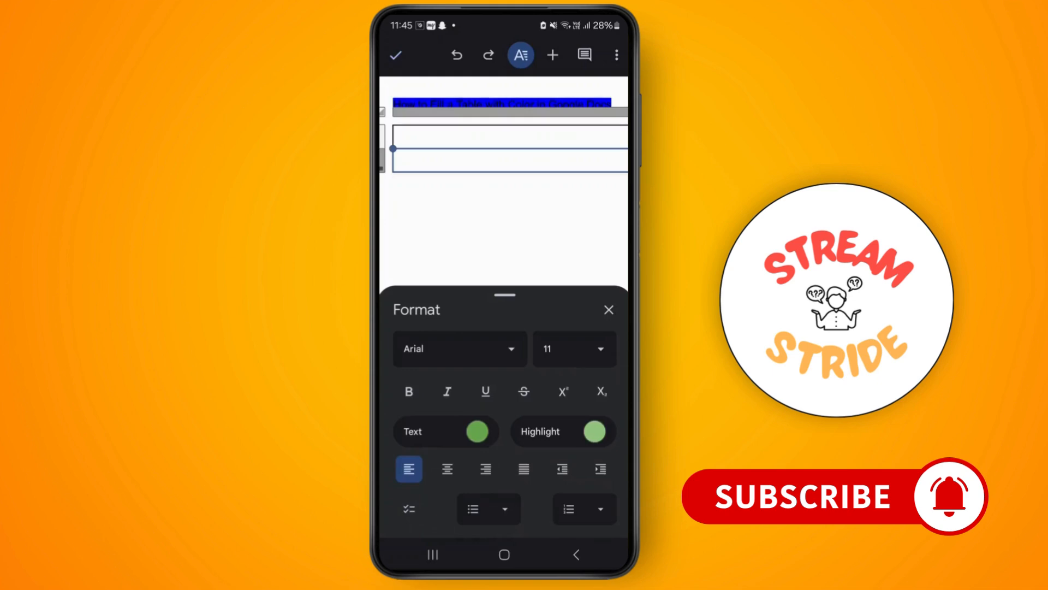
click(592, 431)
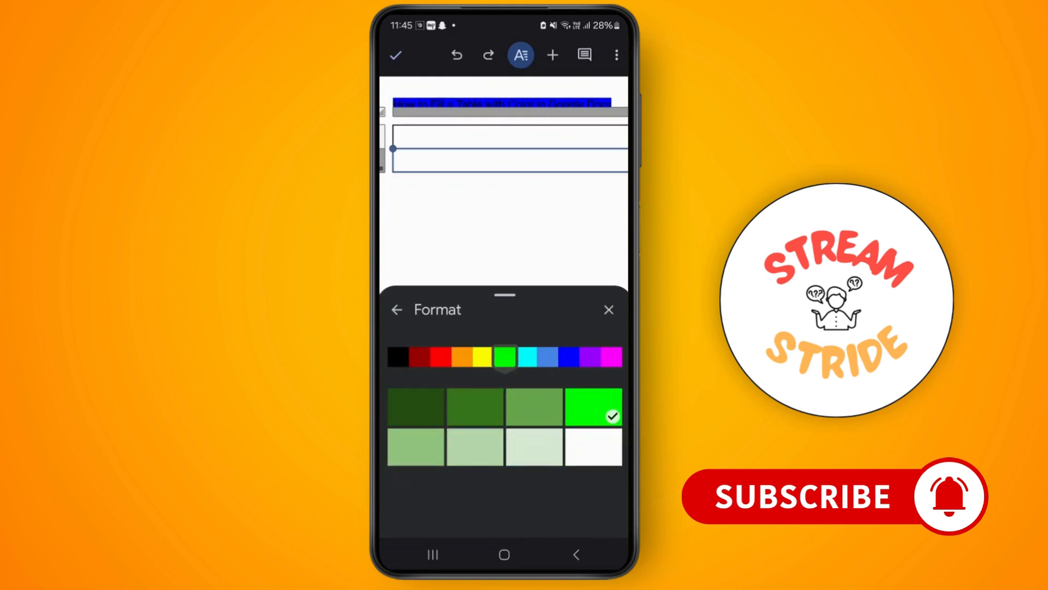
click(397, 309)
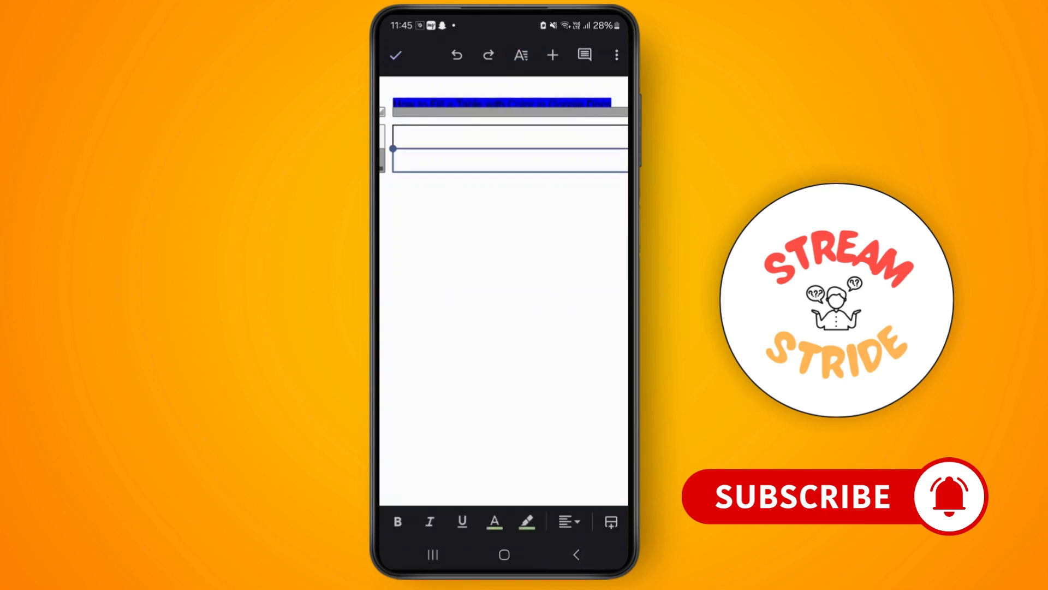
Step: Leave the document and return to the Android home screen
click(504, 554)
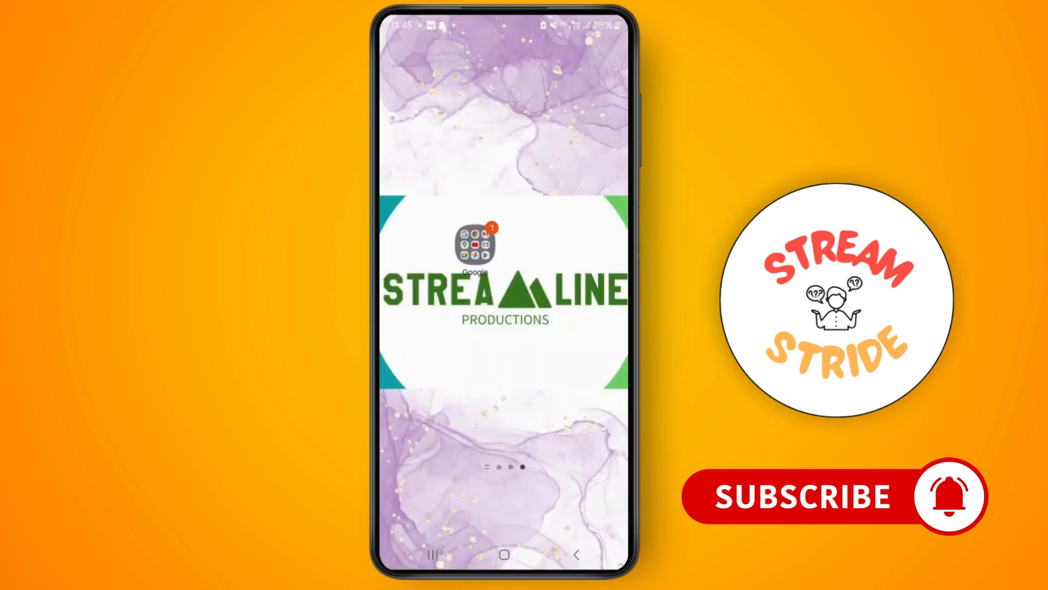